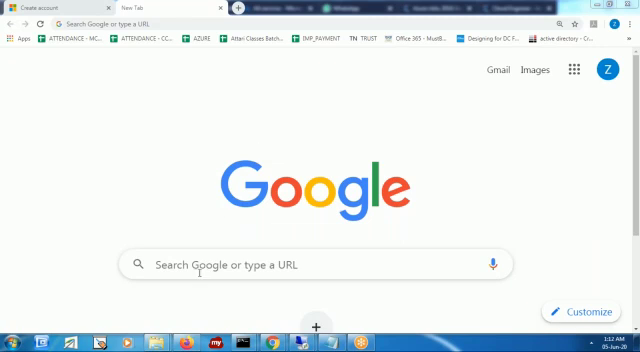
Search 'azure free account' and open the Azure free account page.
text(azure free account)
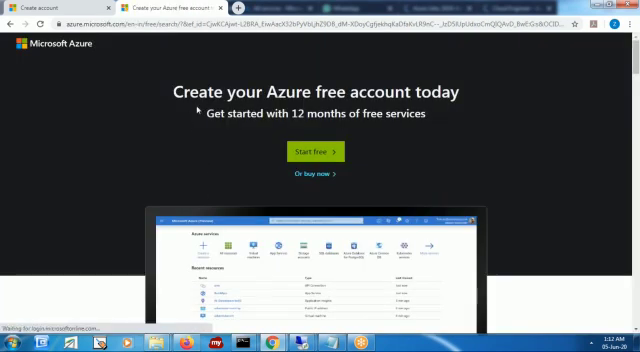
scroll(down, 3)
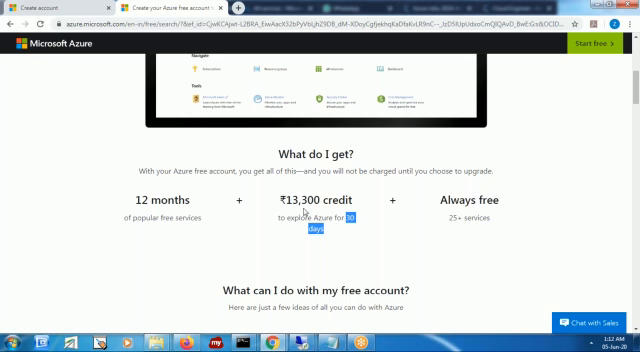
mouse_move(305, 212)
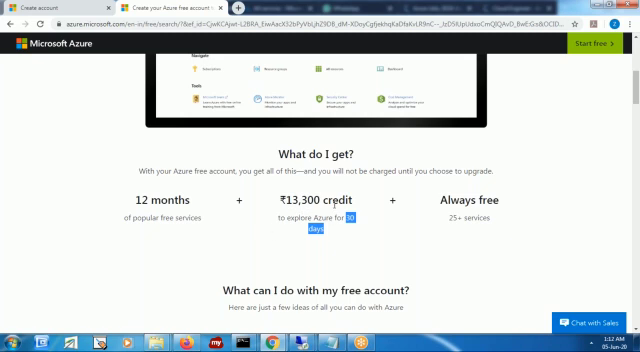
mouse_move(345, 228)
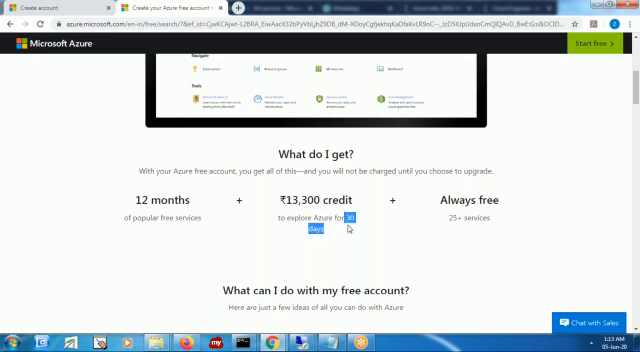
mouse_move(375, 229)
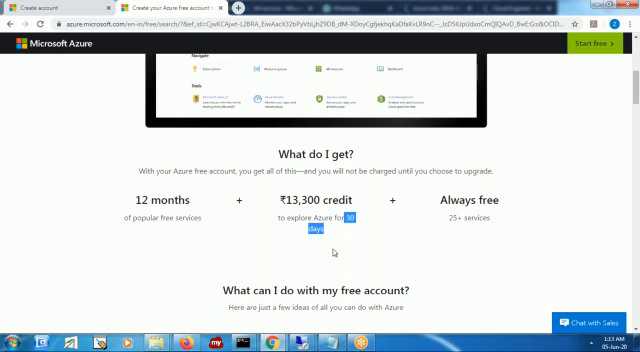
mouse_move(367, 246)
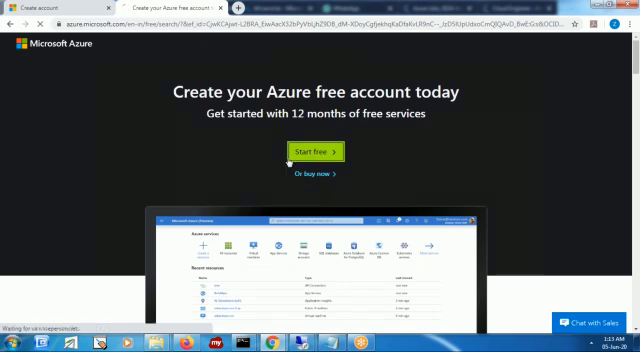
Start the free Azure sign-up to reach the Microsoft sign-in page.
click(318, 151)
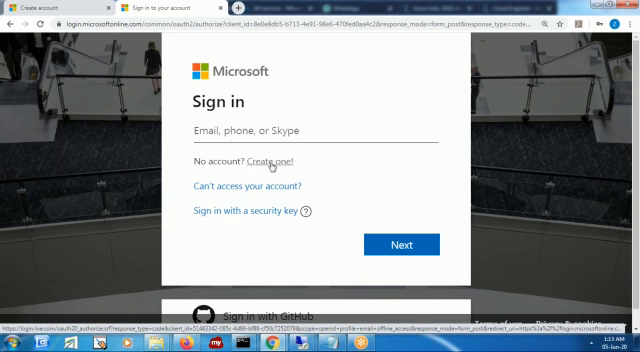
mouse_move(280, 162)
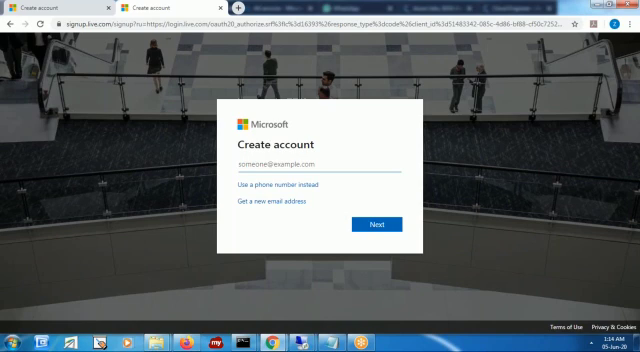
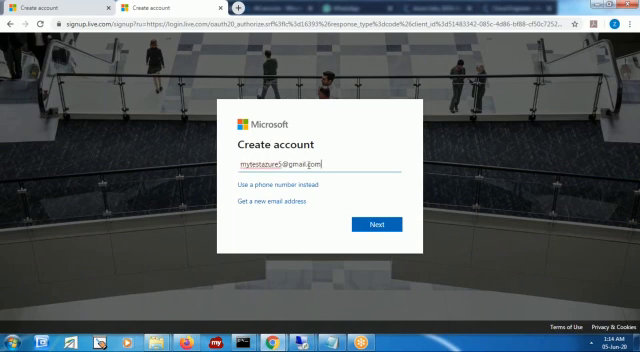
click(374, 223)
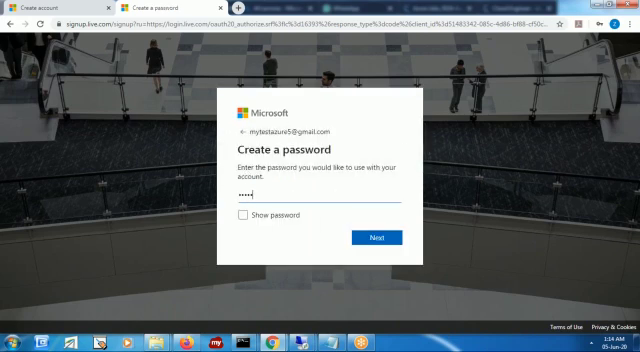
click(375, 237)
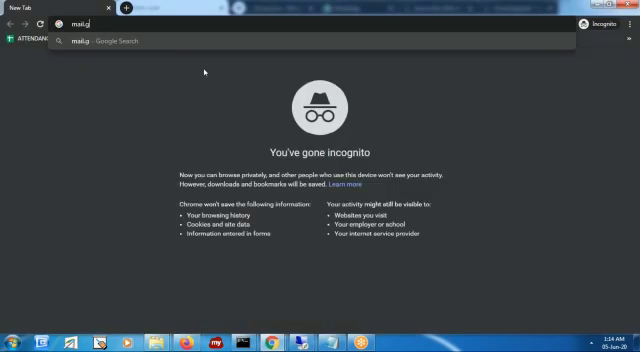
Sign in to mail.google.com in a private window with the sign-up account.
text(ail.google.com%2Fmail%2F&ss=1&scc=1&ltmpl=)
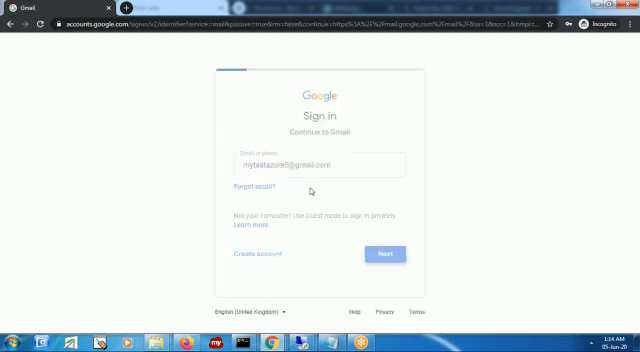
click(384, 253)
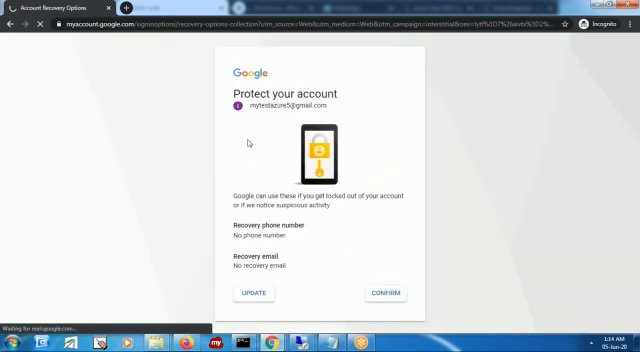
mouse_move(332, 116)
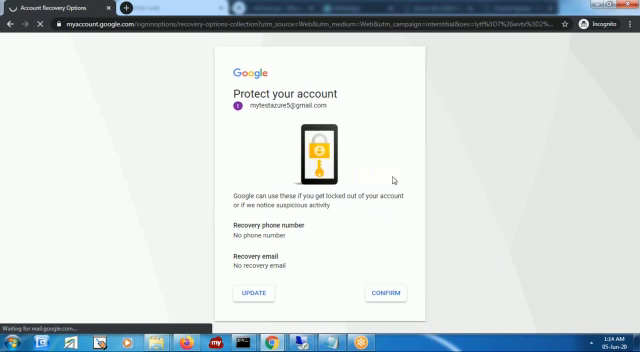
mouse_move(76, 128)
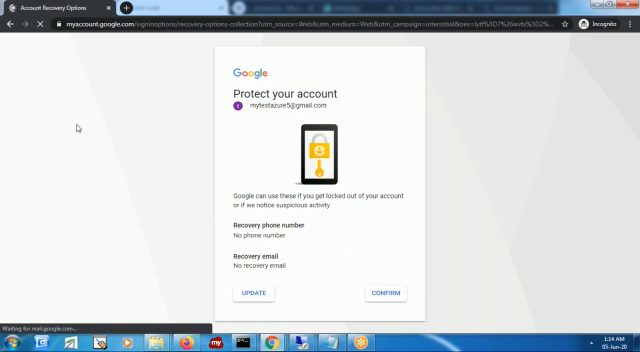
click(383, 292)
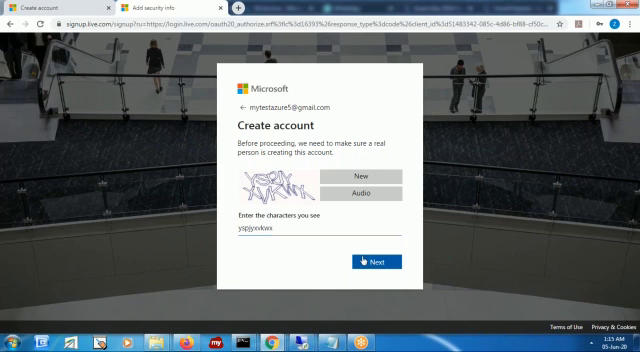
Submit the CAPTCHA characters to finish creating the Microsoft account.
click(375, 261)
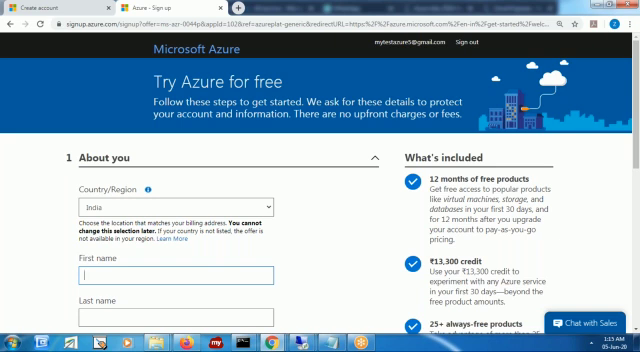
scroll(down, 3)
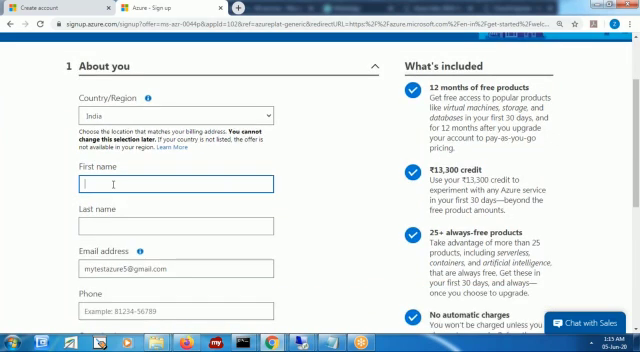
text(zameer)
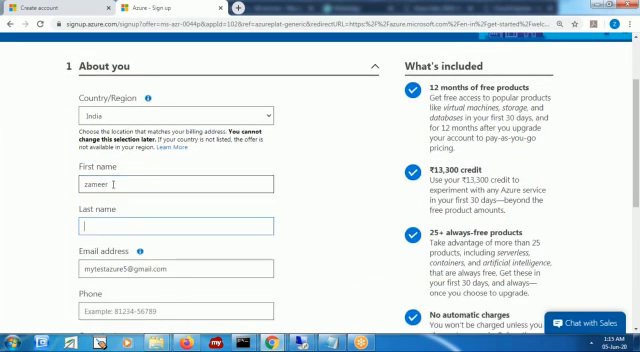
text(A)
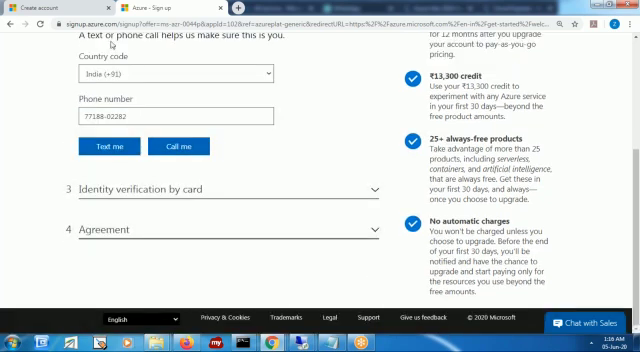
mouse_move(111, 45)
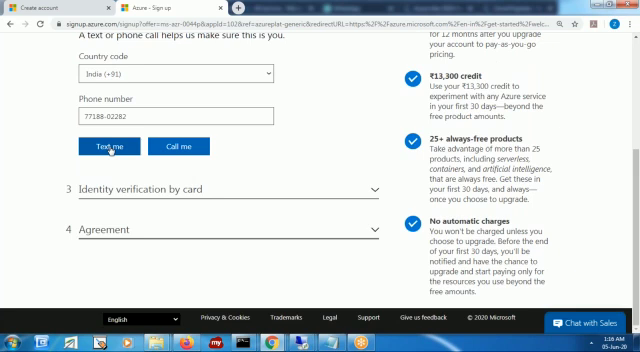
click(103, 148)
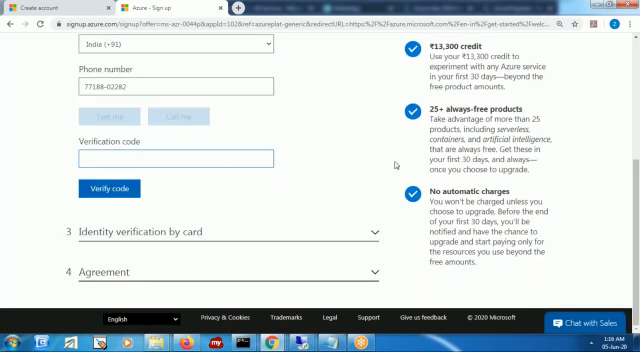
mouse_move(272, 186)
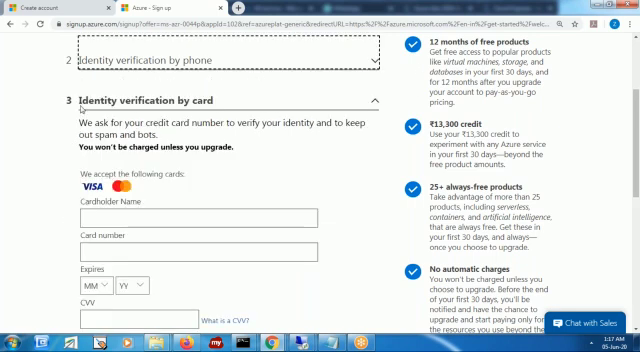
Scroll the card verification form and choose the billing address state.
scroll(down, 3)
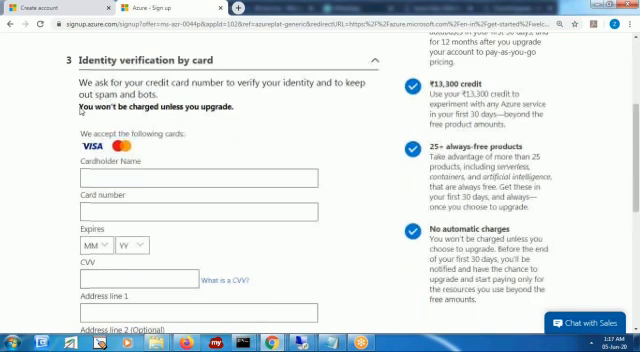
scroll(down, 3)
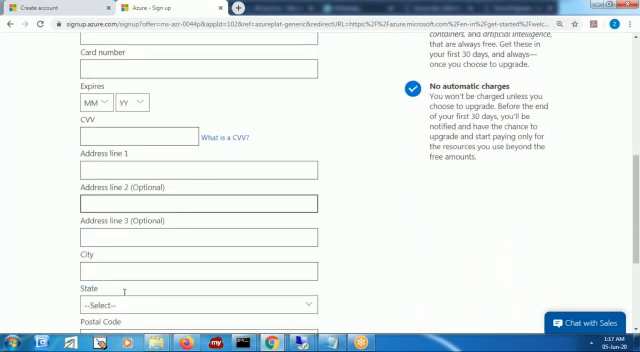
scroll(down, 3)
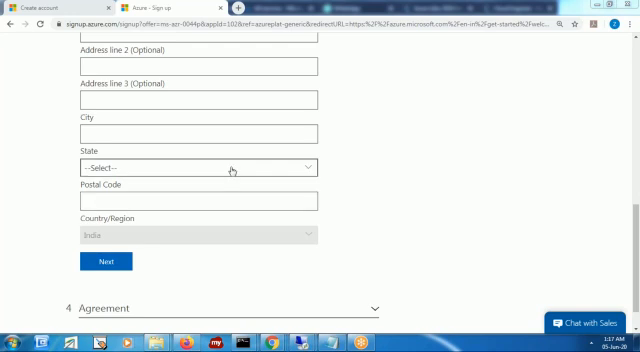
click(99, 261)
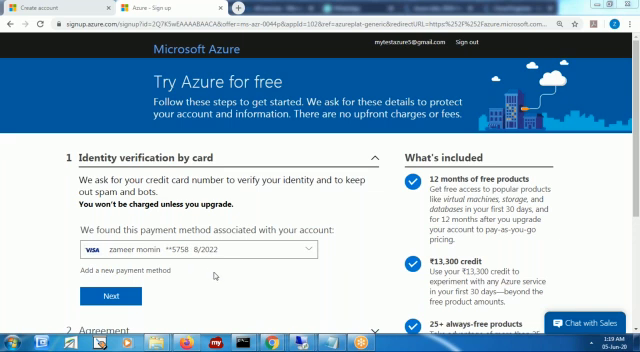
mouse_move(281, 283)
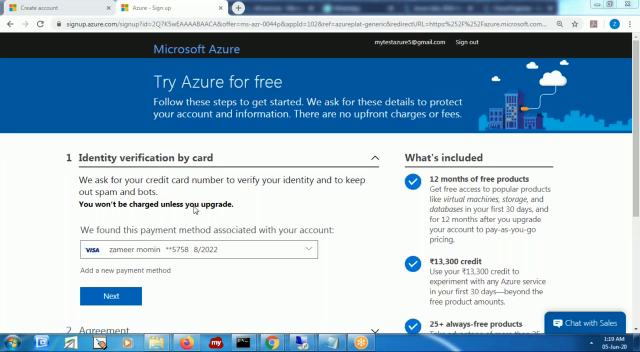
mouse_move(193, 209)
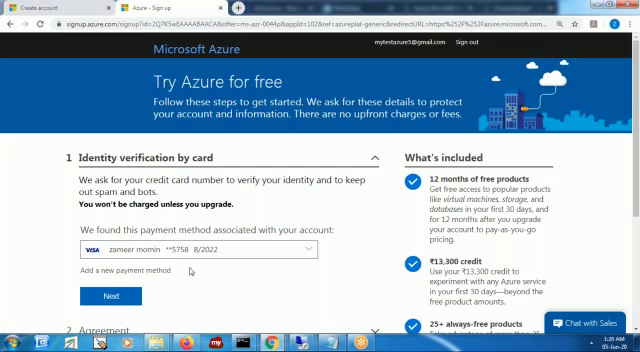
Keep the found Visa payment method and continue to the Agreement step.
scroll(down, 3)
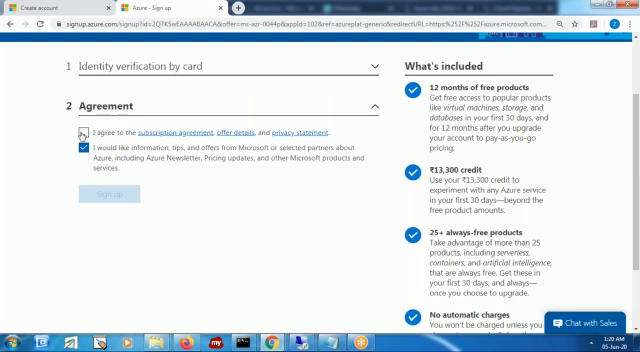
Agree to the subscription agreement and terms, then submit the sign-up.
click(77, 131)
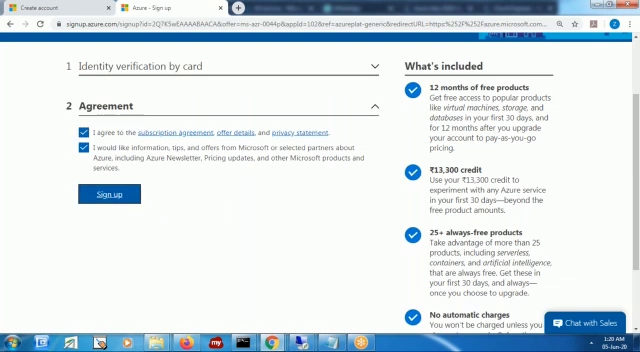
click(101, 194)
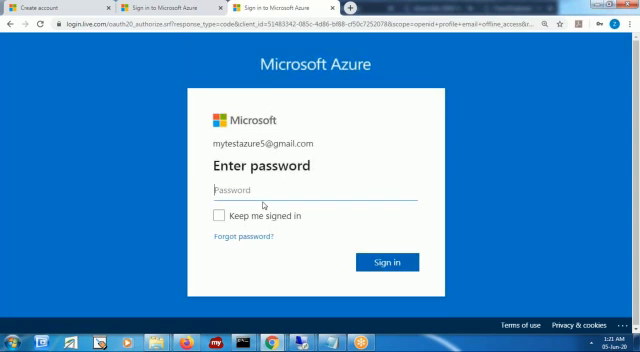
Sign in with the new account's password and decline saving it in Chrome.
text(password)
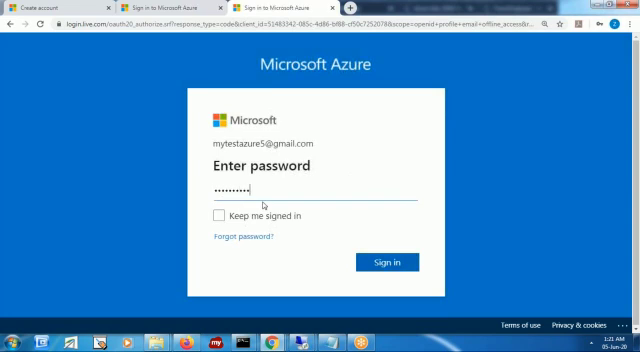
click(390, 261)
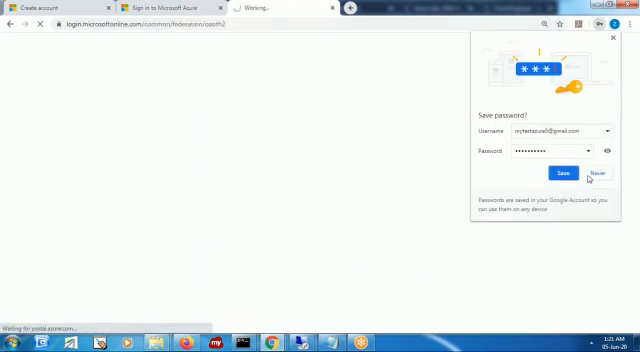
click(595, 174)
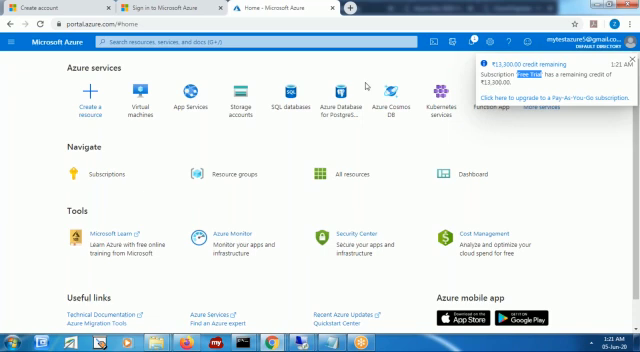
mouse_move(308, 148)
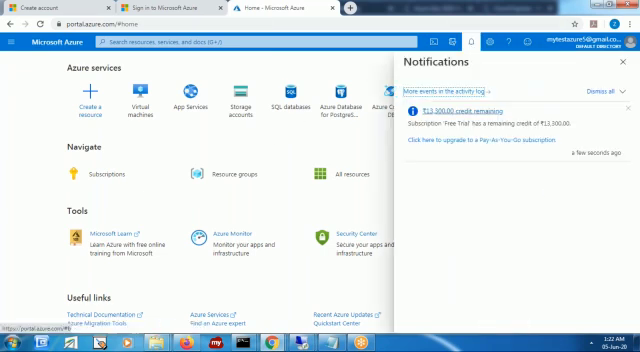
mouse_move(438, 116)
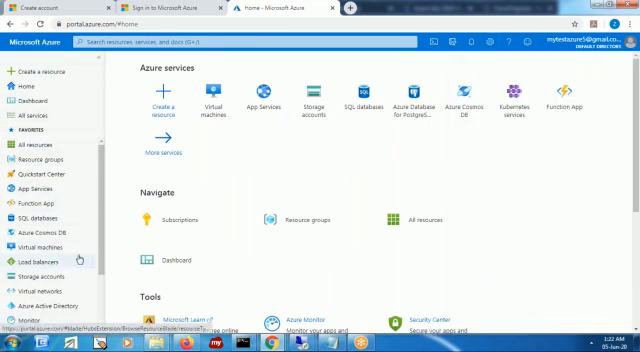
mouse_move(175, 219)
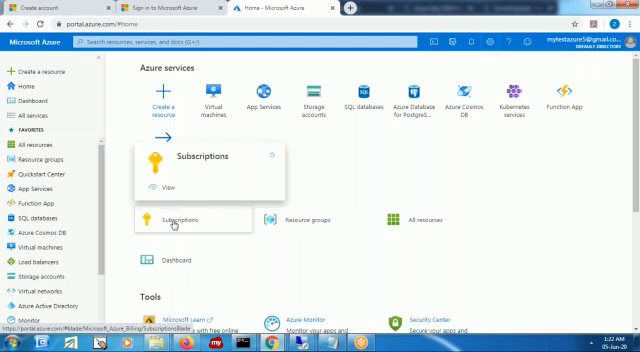